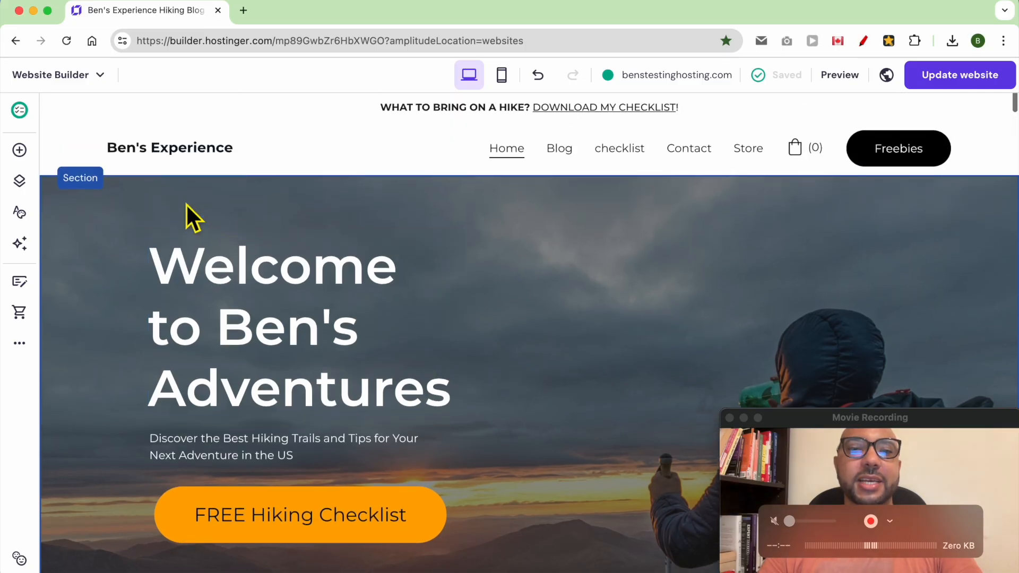
mouse_move(507, 308)
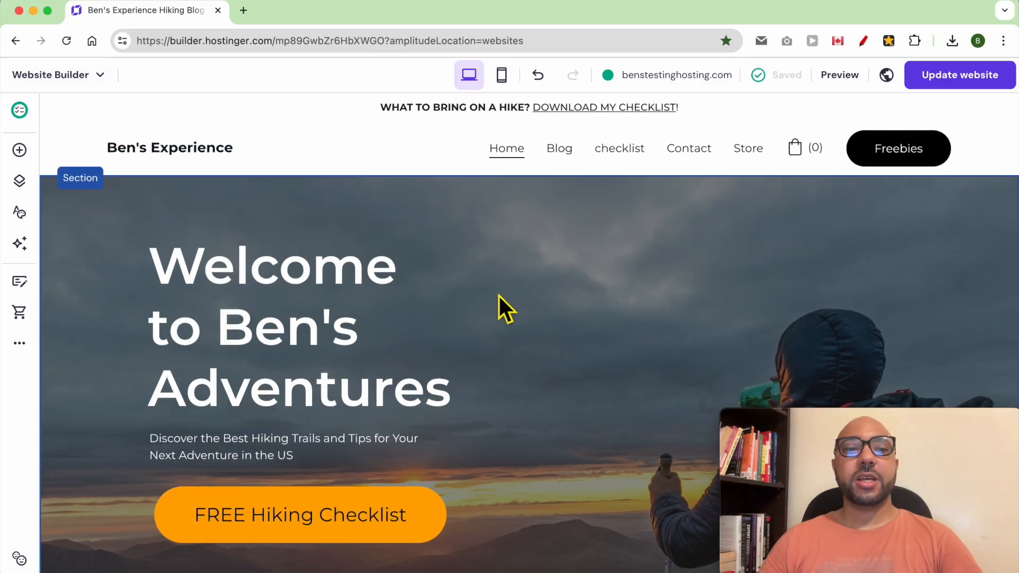
Step: Open the store manager dashboard from the sidebar's more-tools menu
left_click(19, 343)
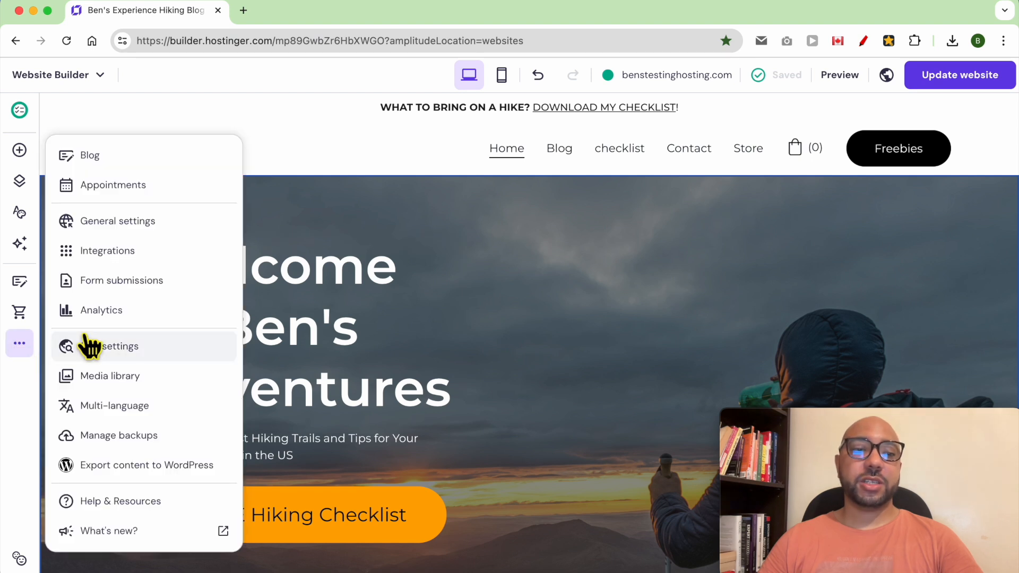
mouse_move(532, 310)
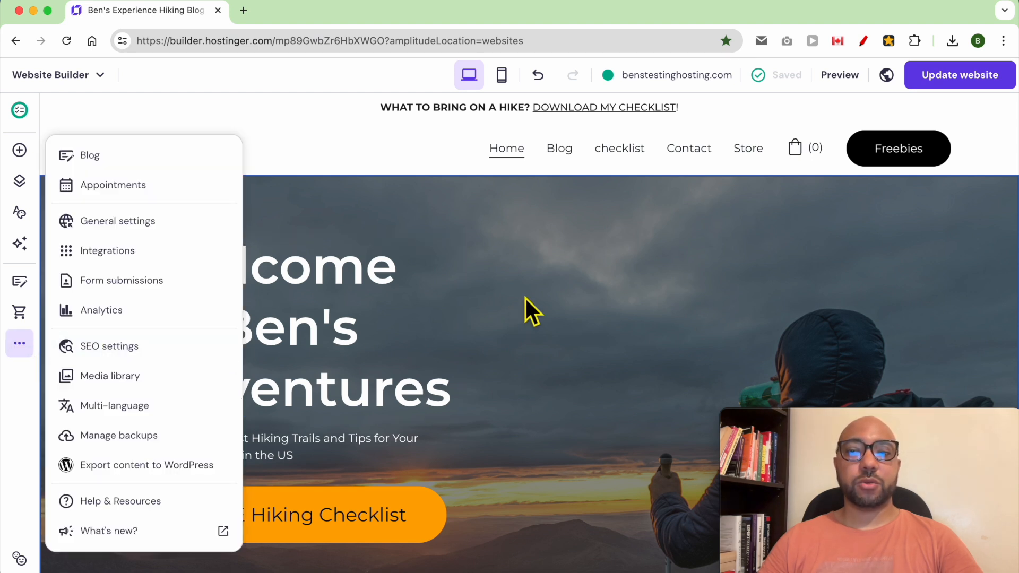
left_click(377, 189)
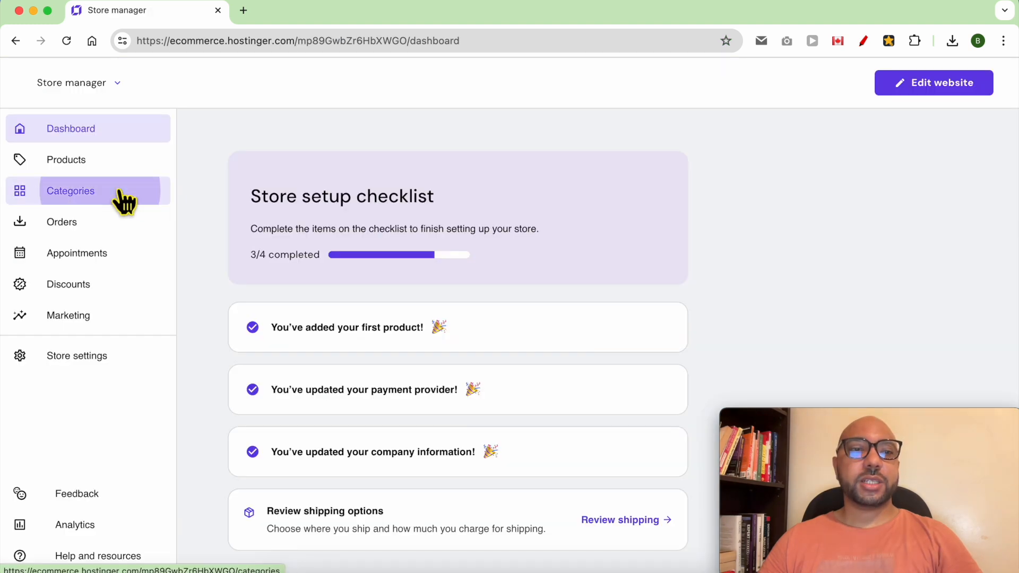
Step: Create a new category named 'Recommended products' and begin assigning products to it
left_click(70, 190)
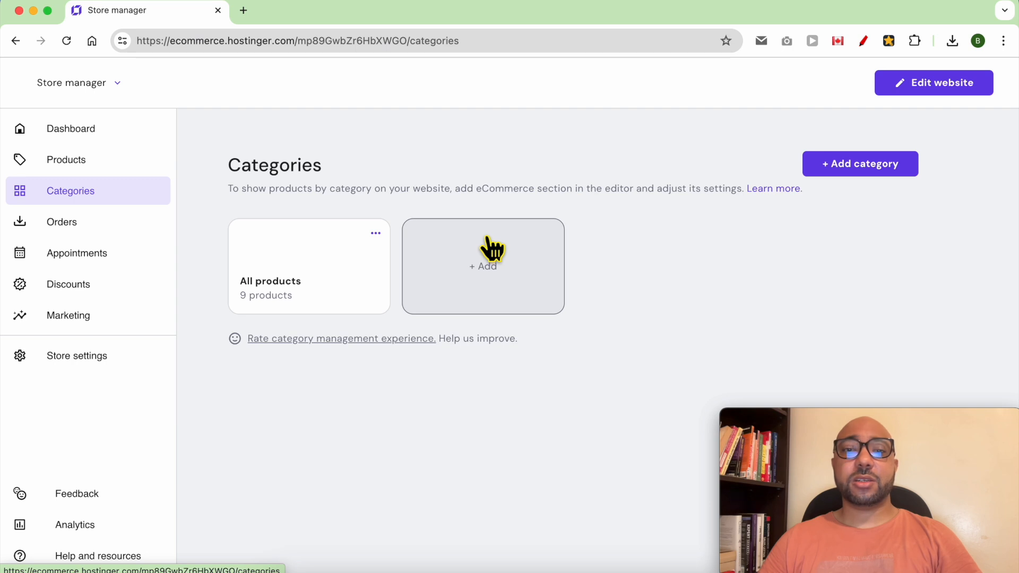
left_click(483, 265)
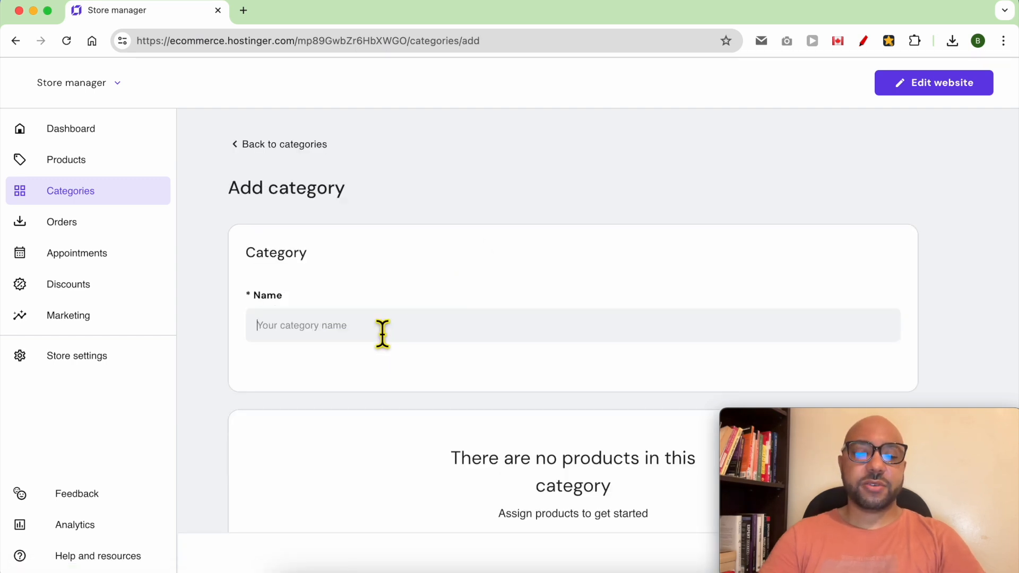
type("Recom")
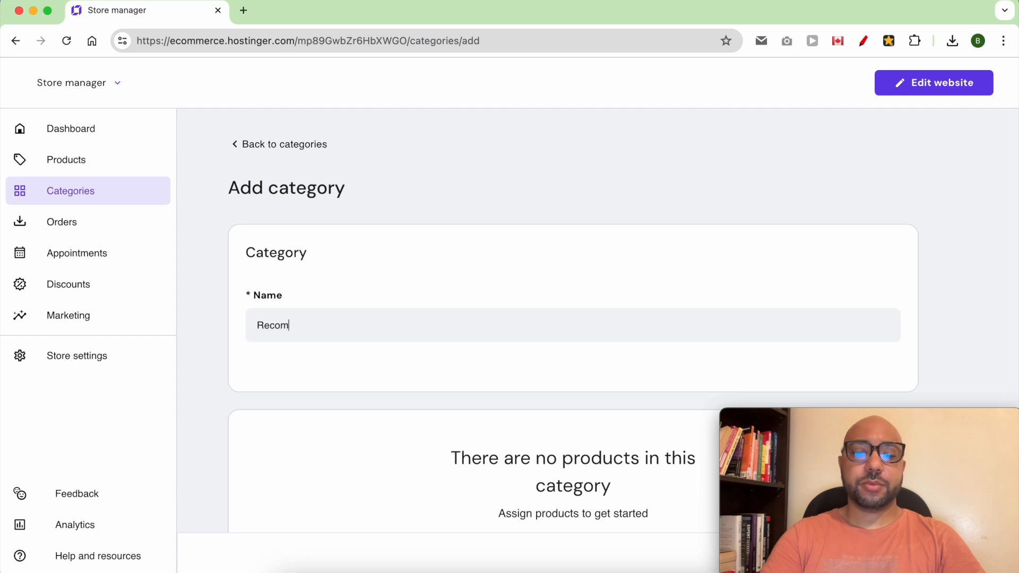
type("mended products")
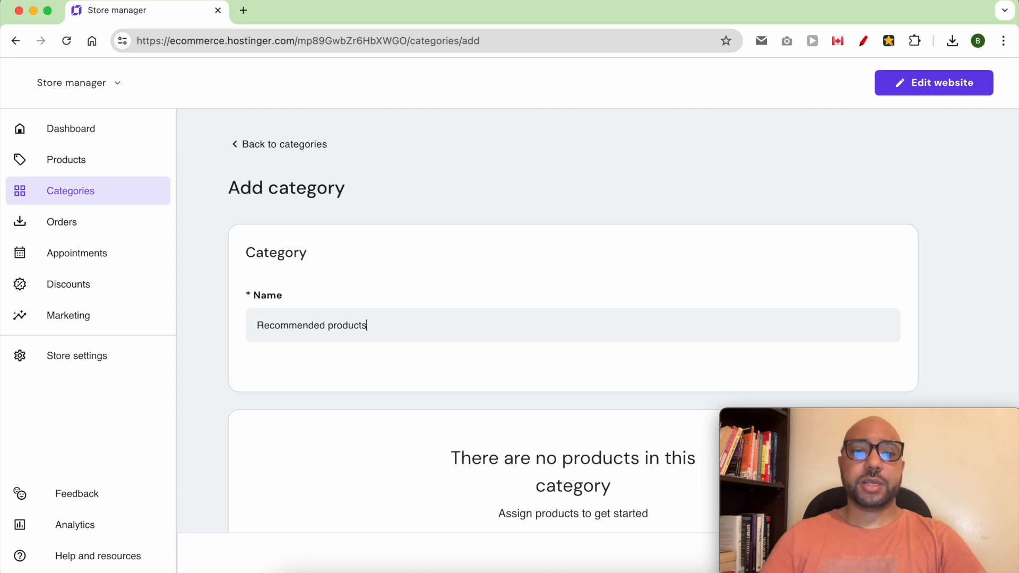
scroll("down", 3)
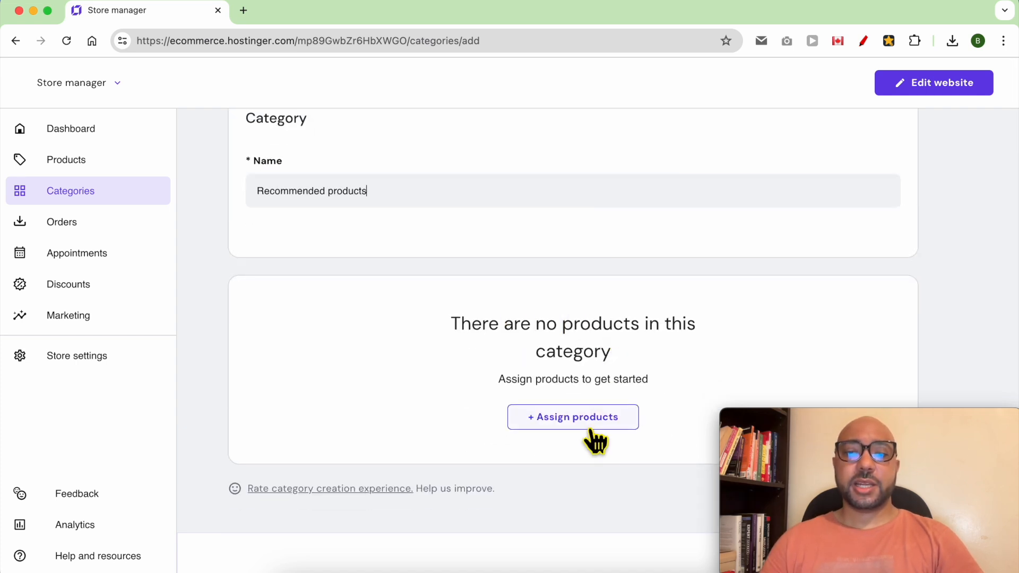
left_click(572, 416)
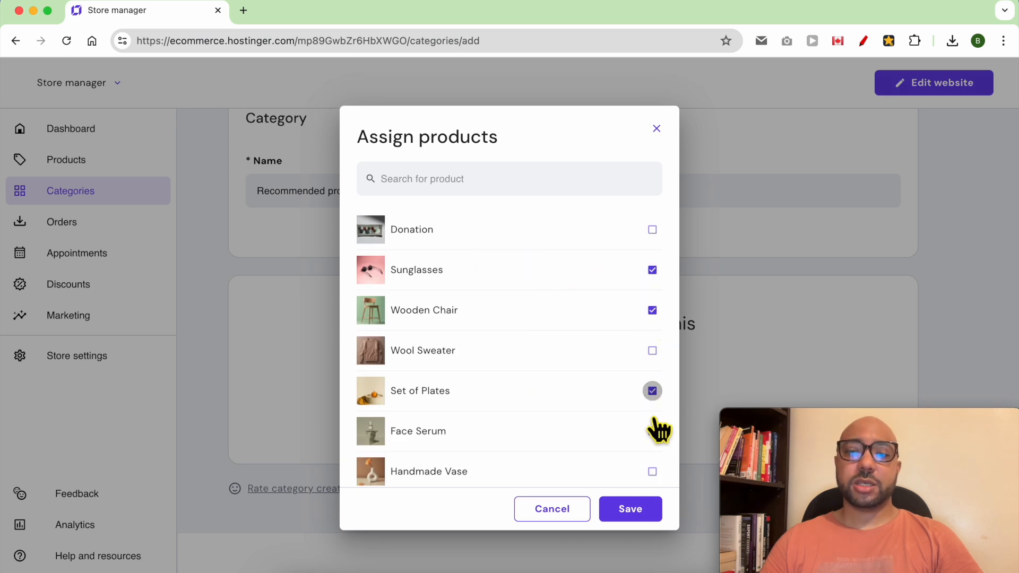
Step: Add Face Serum to the selection, confirm the four products and save the category
left_click(651, 431)
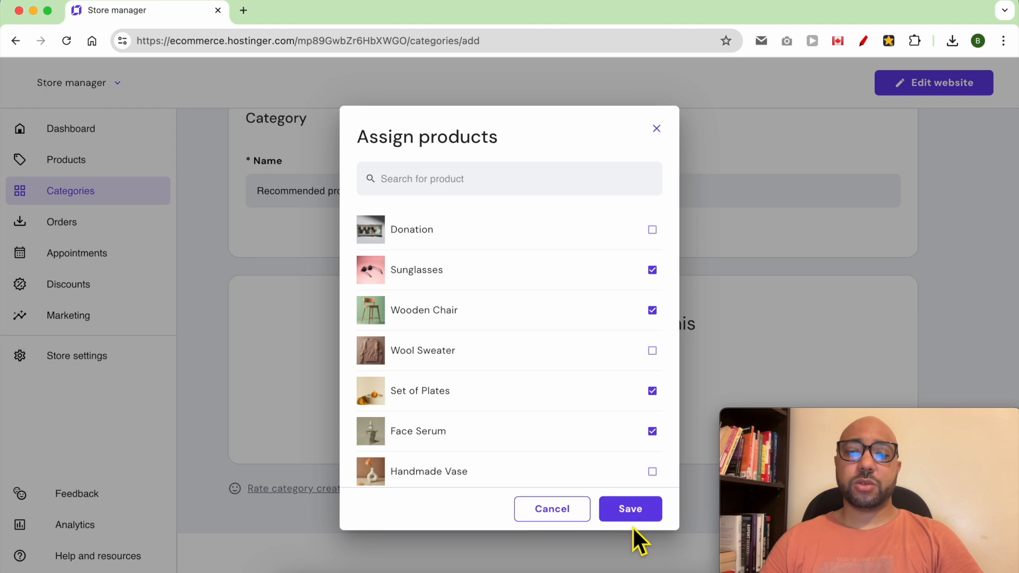
left_click(629, 509)
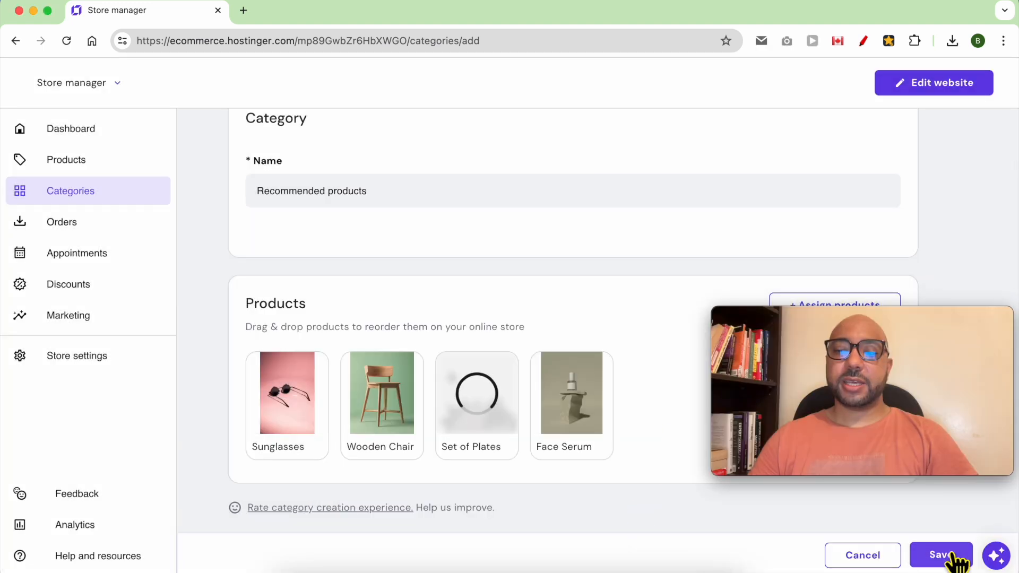
left_click(940, 555)
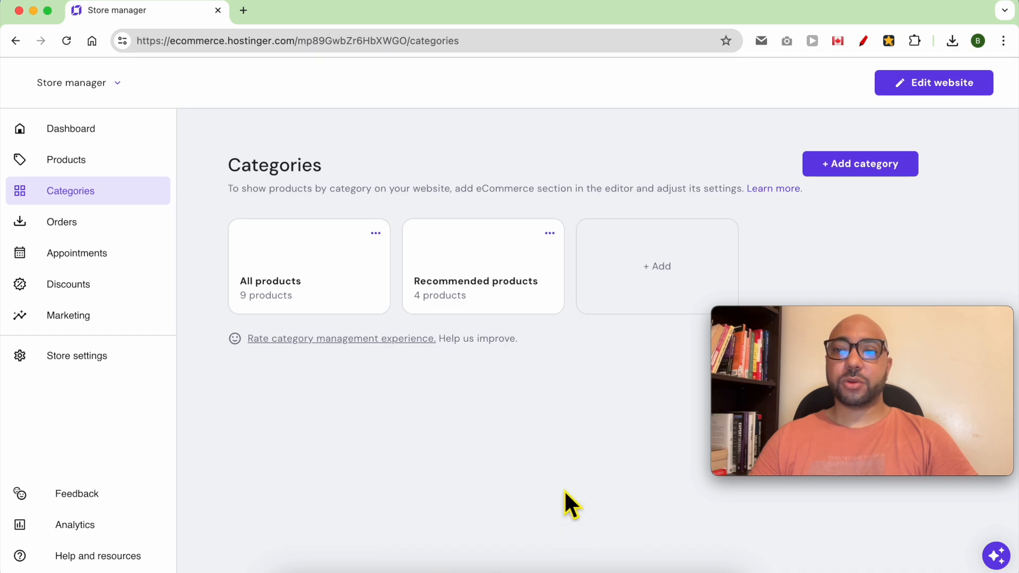
mouse_move(912, 115)
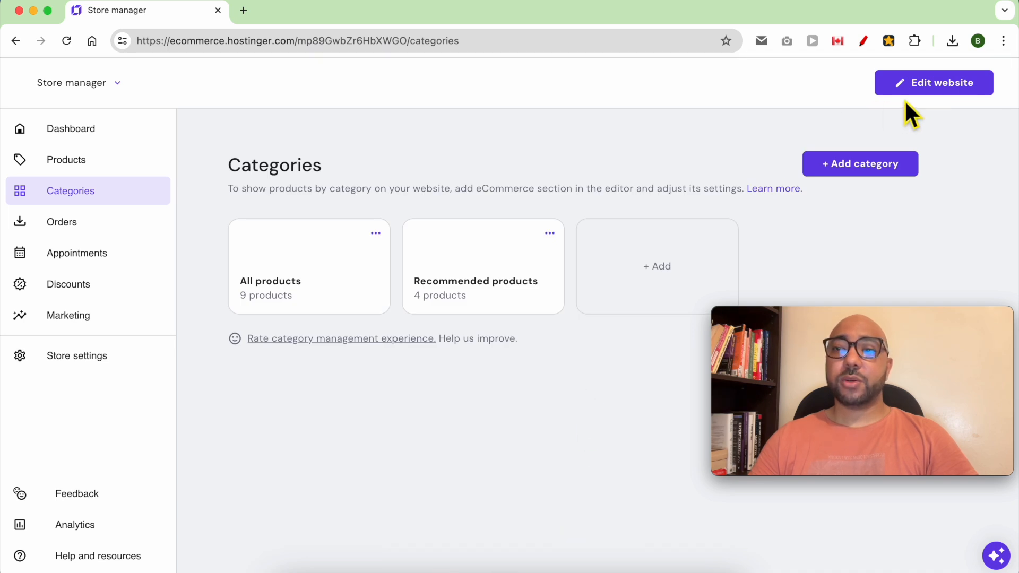
mouse_move(931, 91)
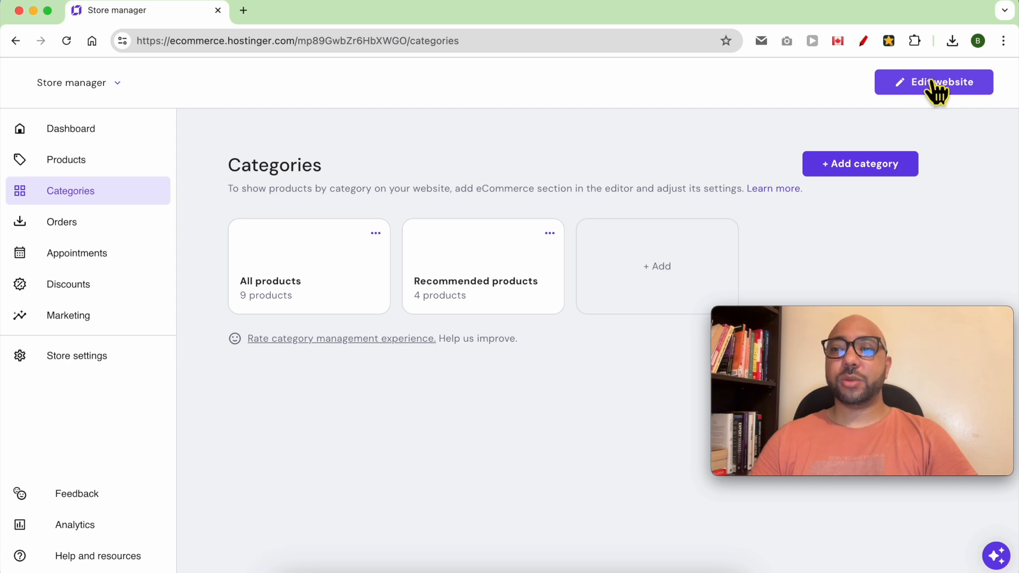
Step: Return to the website editor via Edit website on the Categories page
left_click(933, 81)
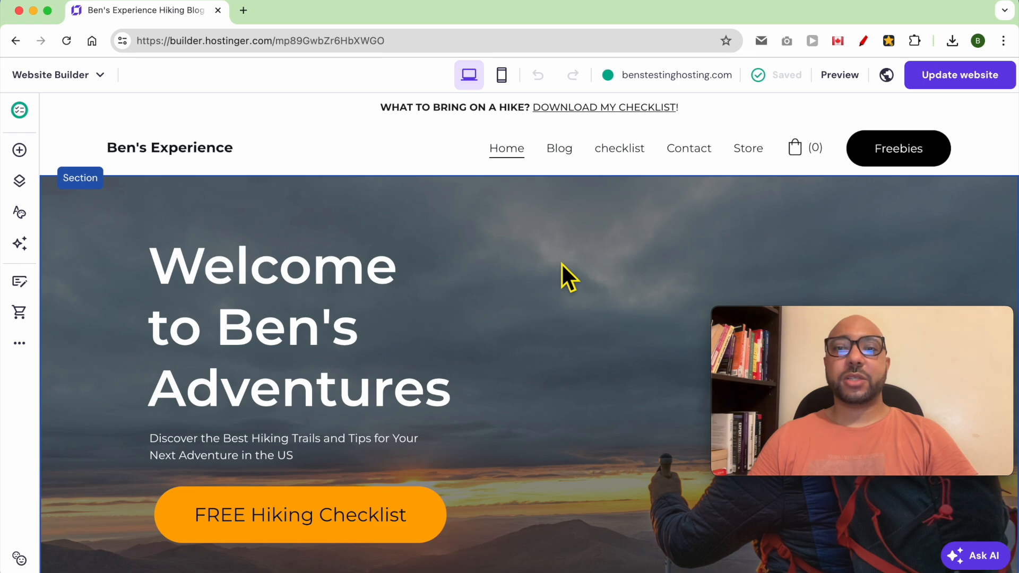
Step: Insert a new section above the FAQ and show the Online store section templates
scroll("down", 3)
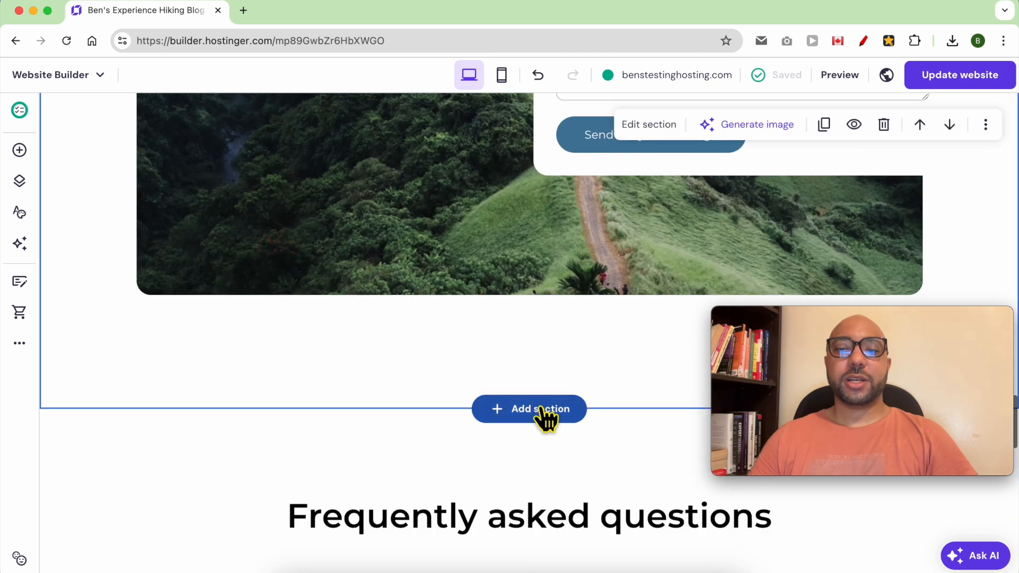
scroll("down", 3)
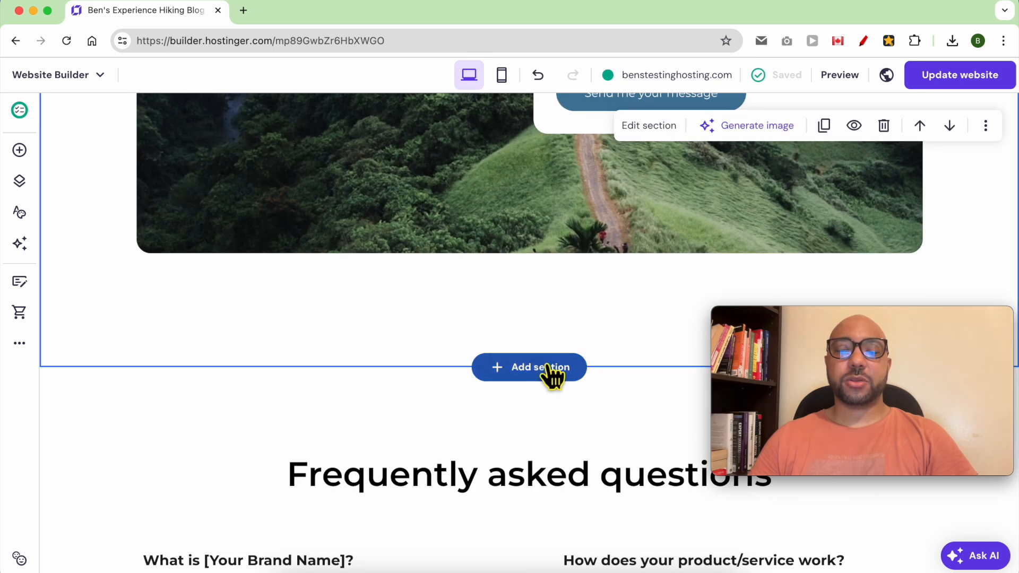
left_click(528, 367)
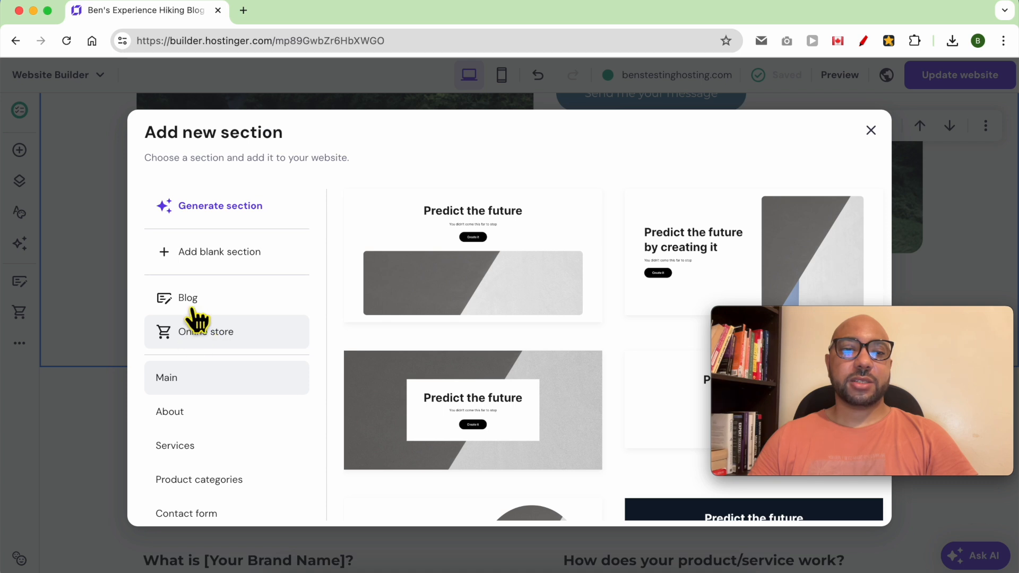
left_click(204, 331)
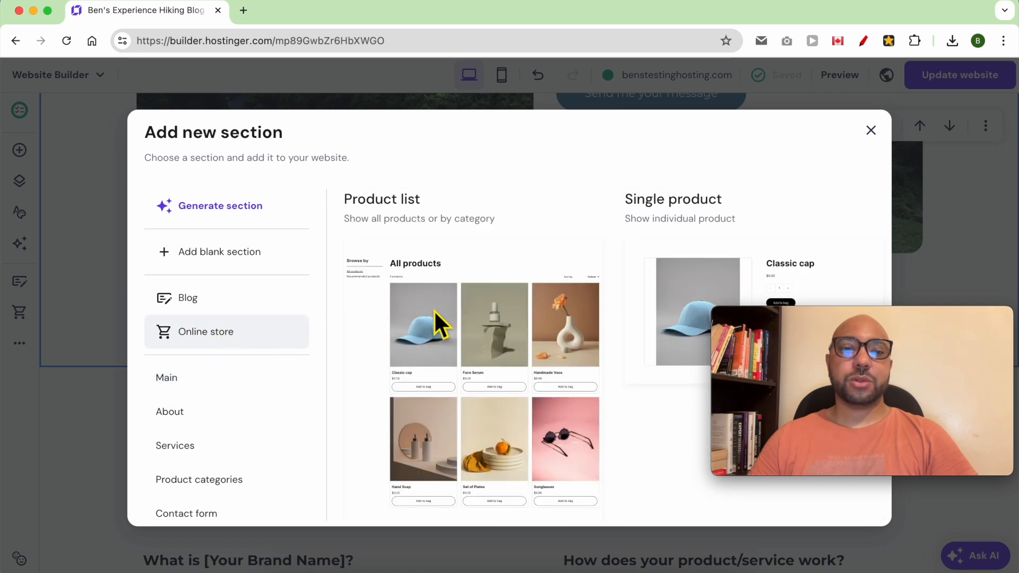
mouse_move(464, 327)
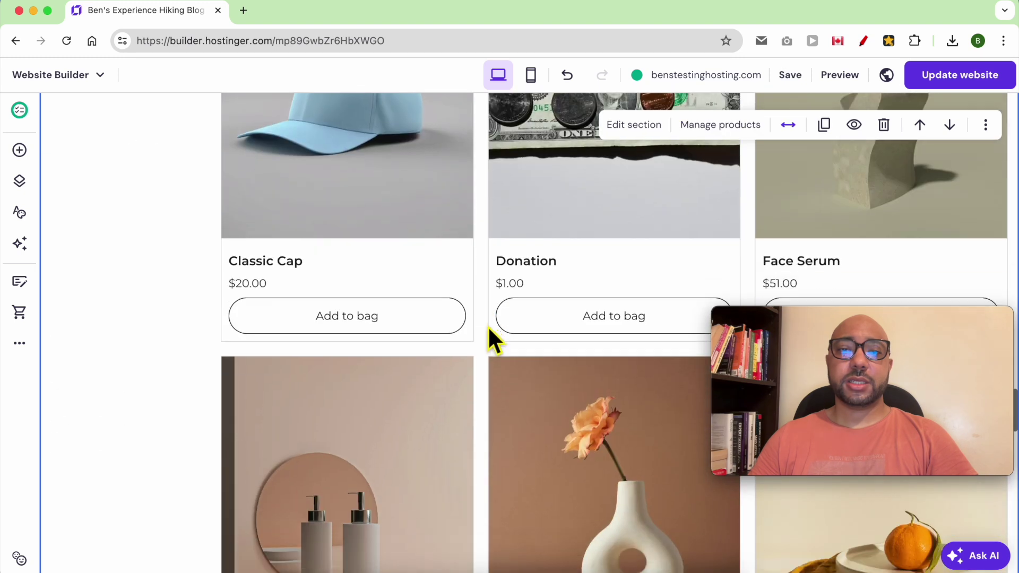
Step: Set the product section layout to non-full-width, outlined cards and original image ratio
scroll("up", 3)
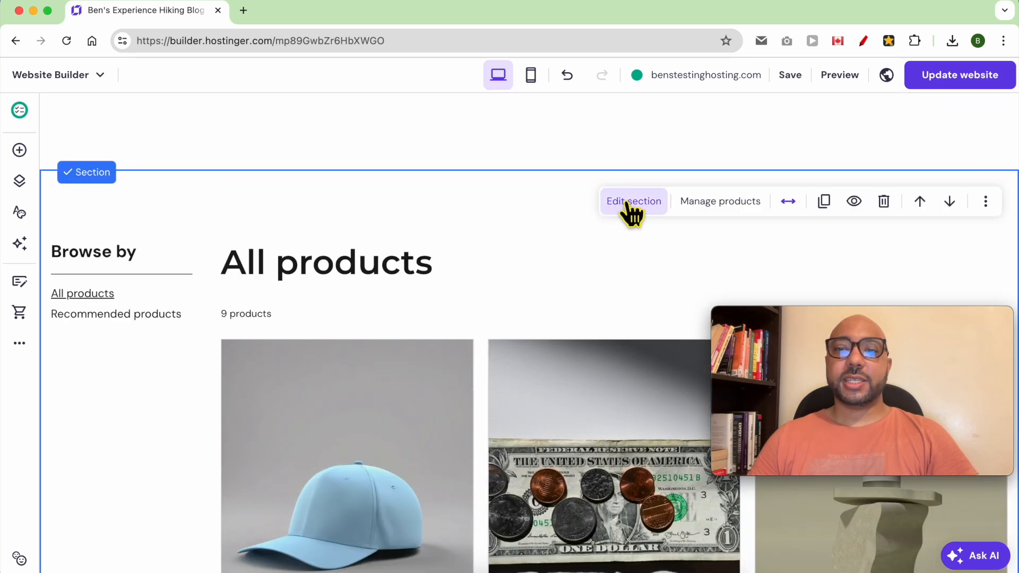
left_click(632, 201)
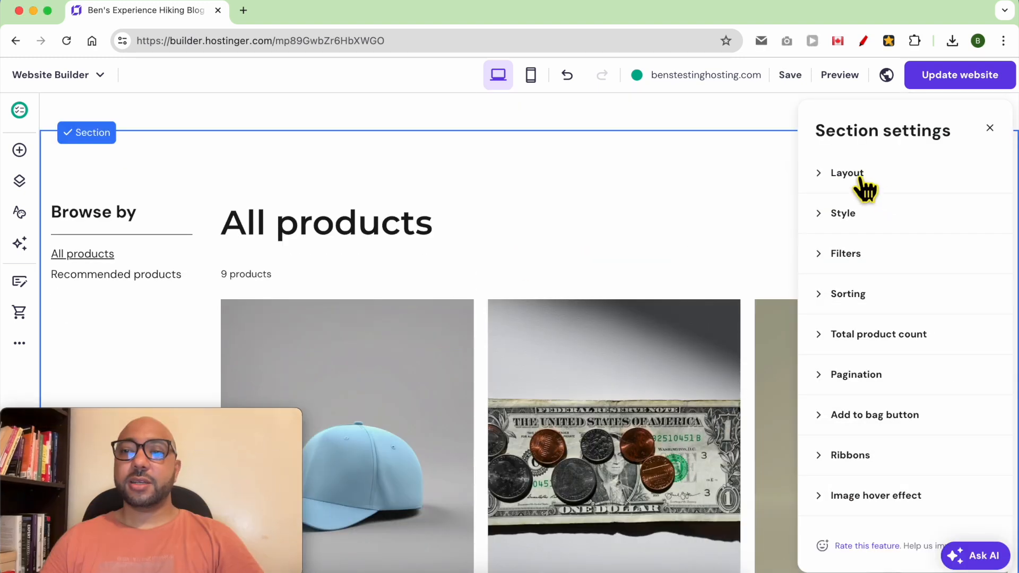
left_click(846, 172)
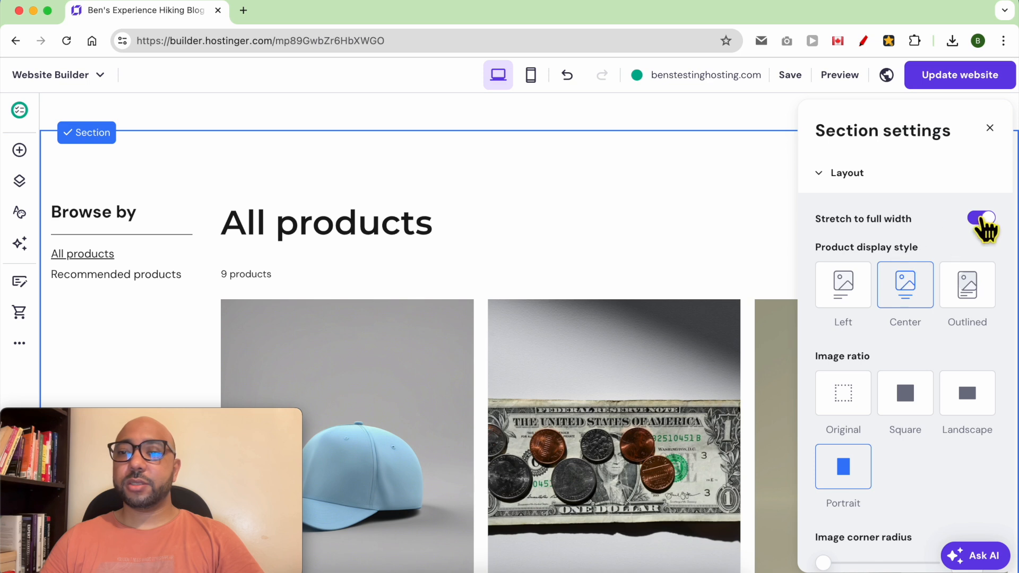
left_click(980, 217)
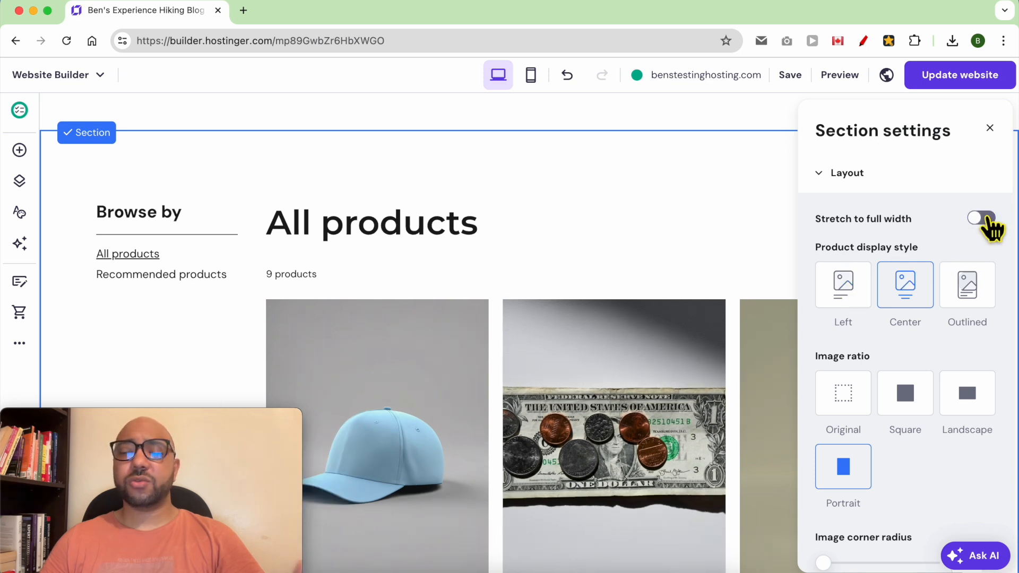
mouse_move(842, 284)
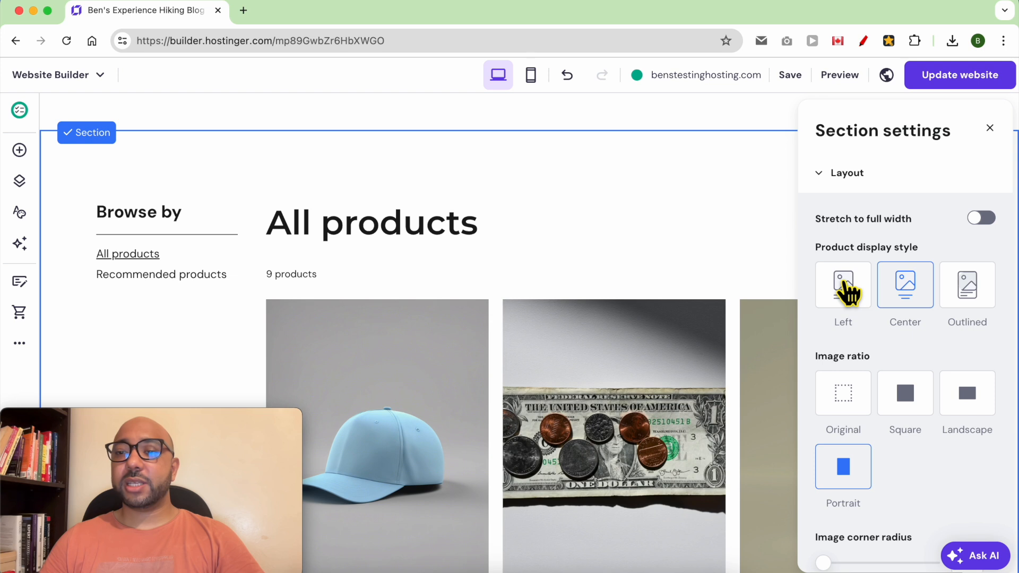
left_click(966, 284)
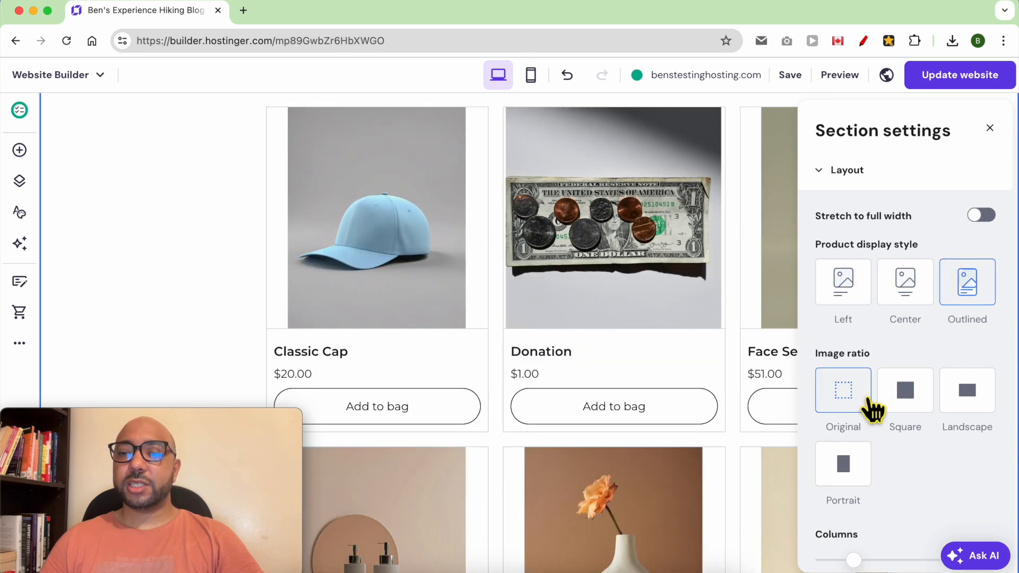
mouse_move(851, 406)
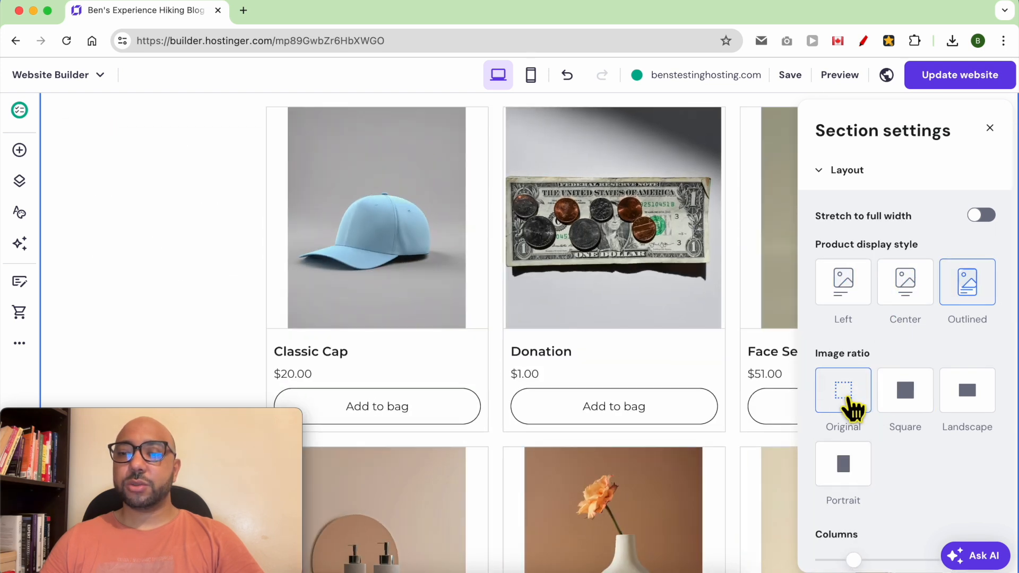
left_click(965, 389)
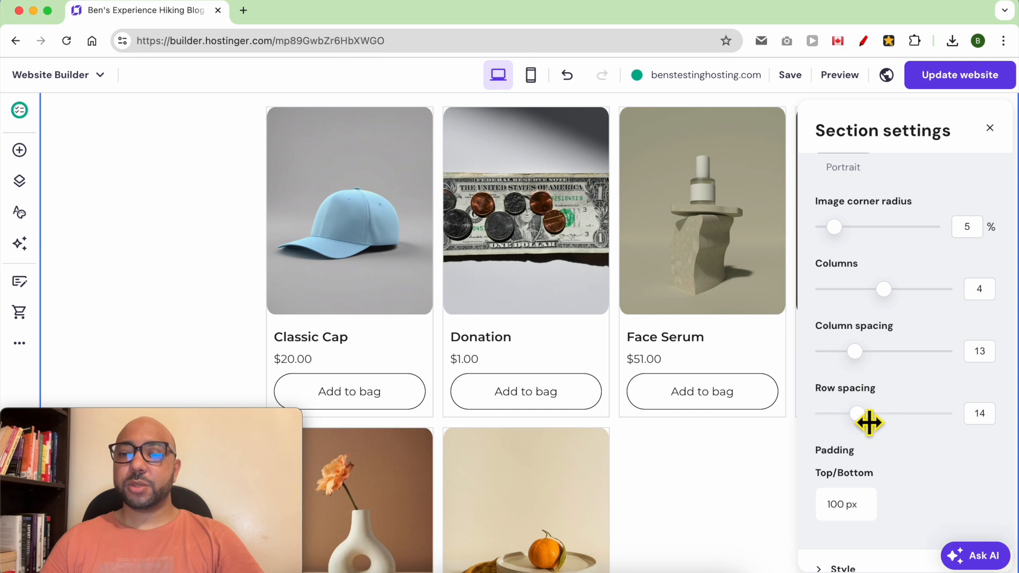
Step: Change the section background colour from white to a light grey website colour
scroll("down", 3)
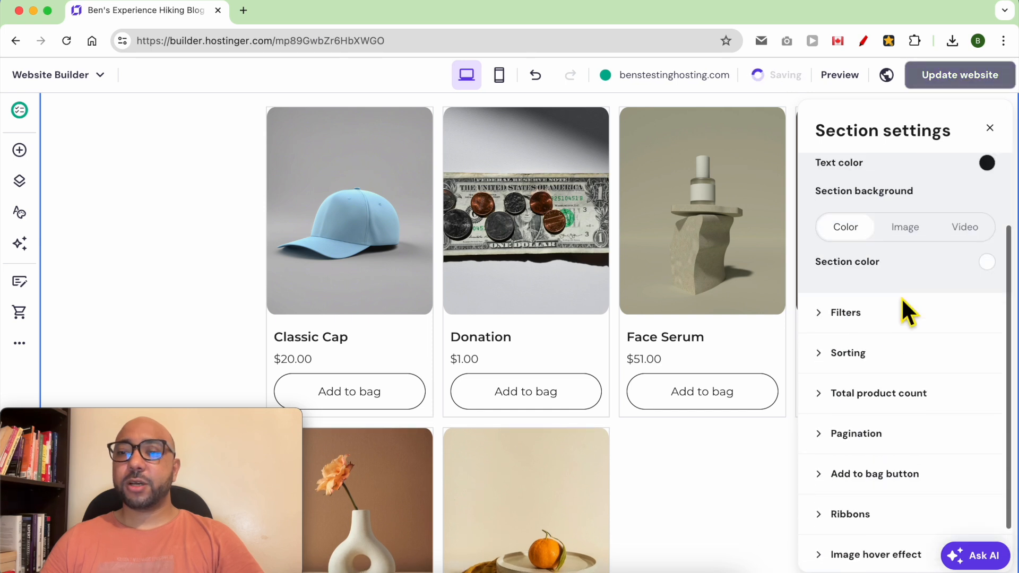
scroll("up", 3)
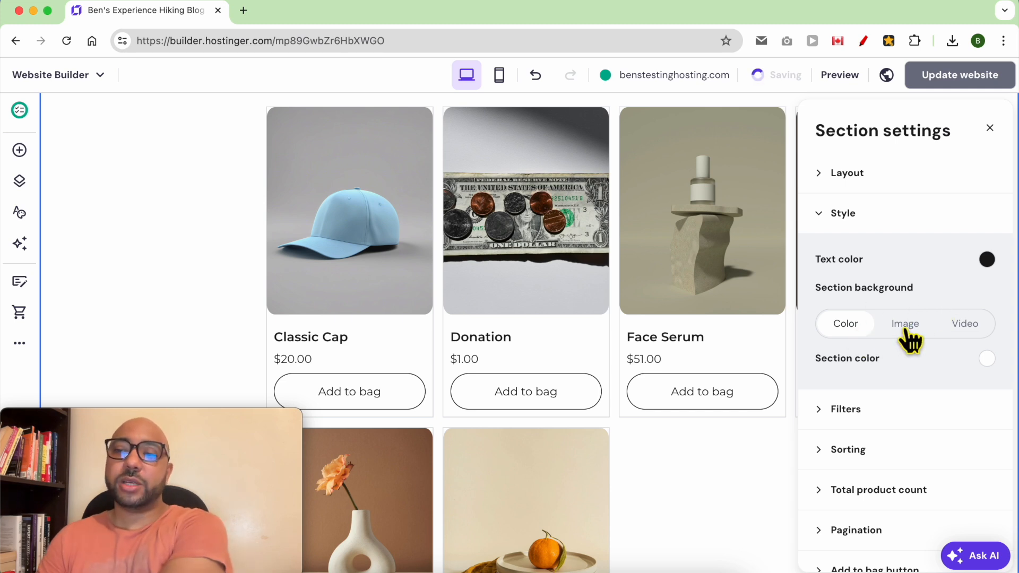
left_click(985, 358)
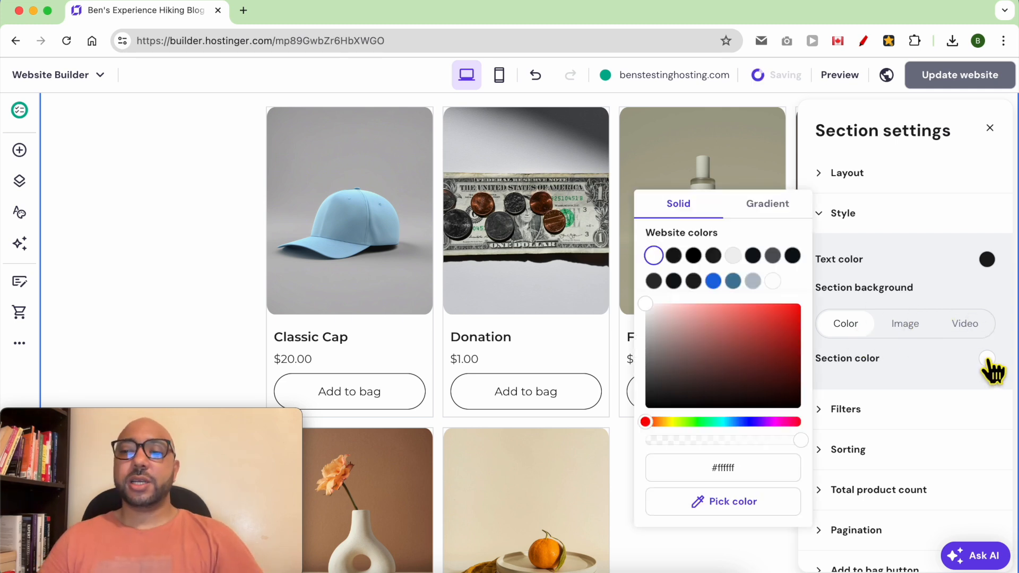
left_click(752, 280)
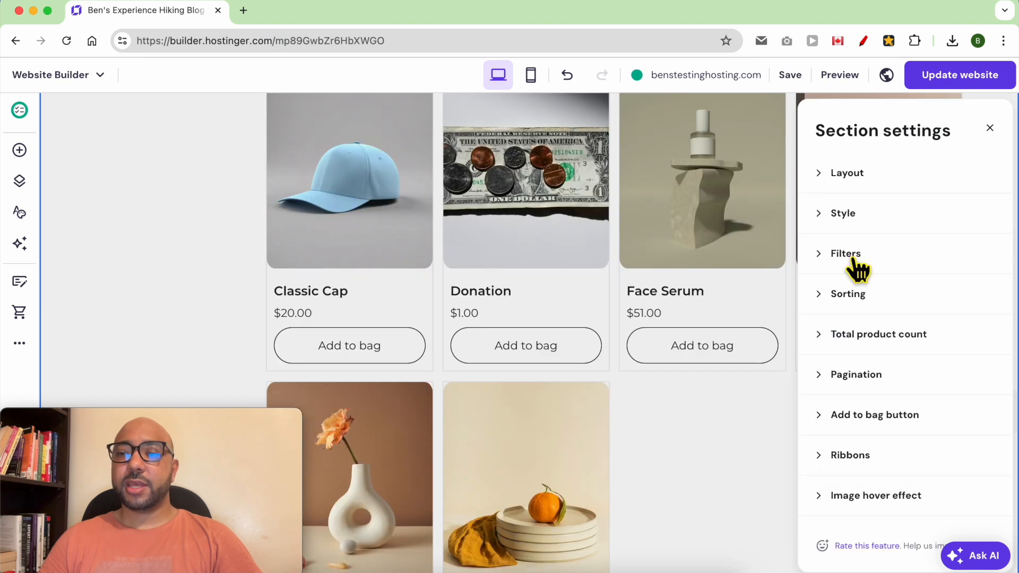
Step: Filter the product grid to show only the Recommended products category
left_click(845, 252)
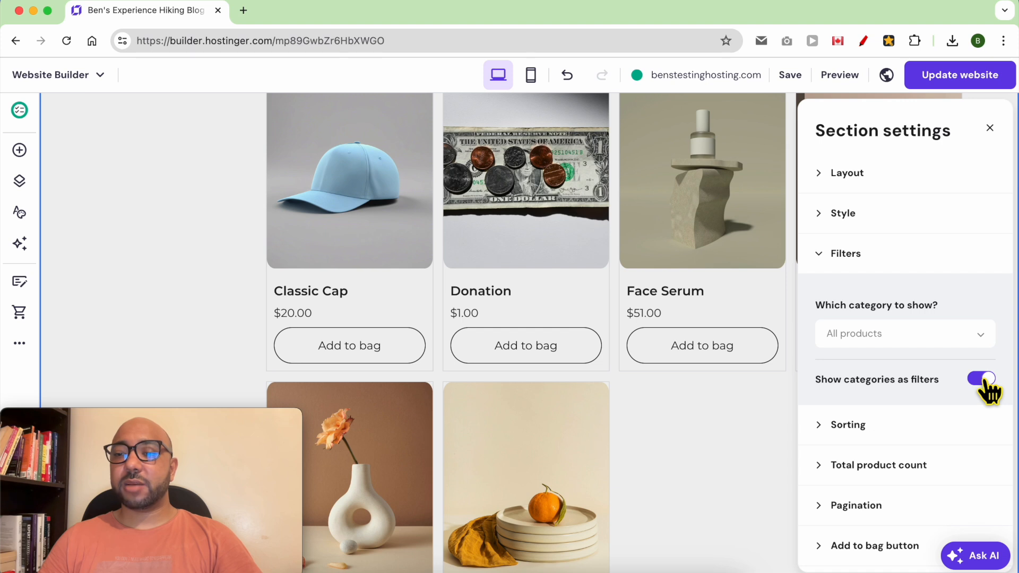
left_click(903, 333)
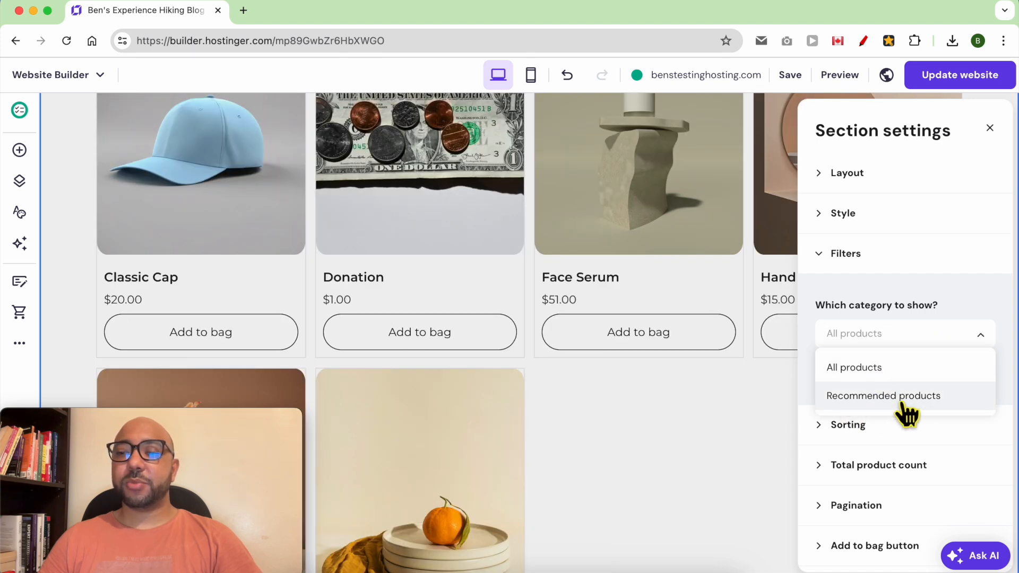
left_click(882, 394)
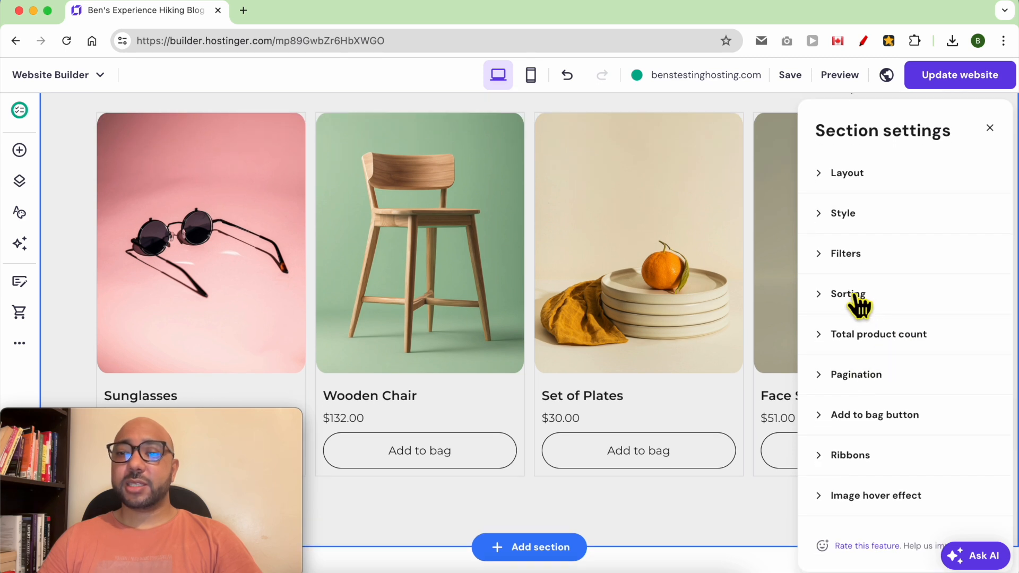
Step: Enable the total product count and keep Add to bag buttons visible
left_click(847, 294)
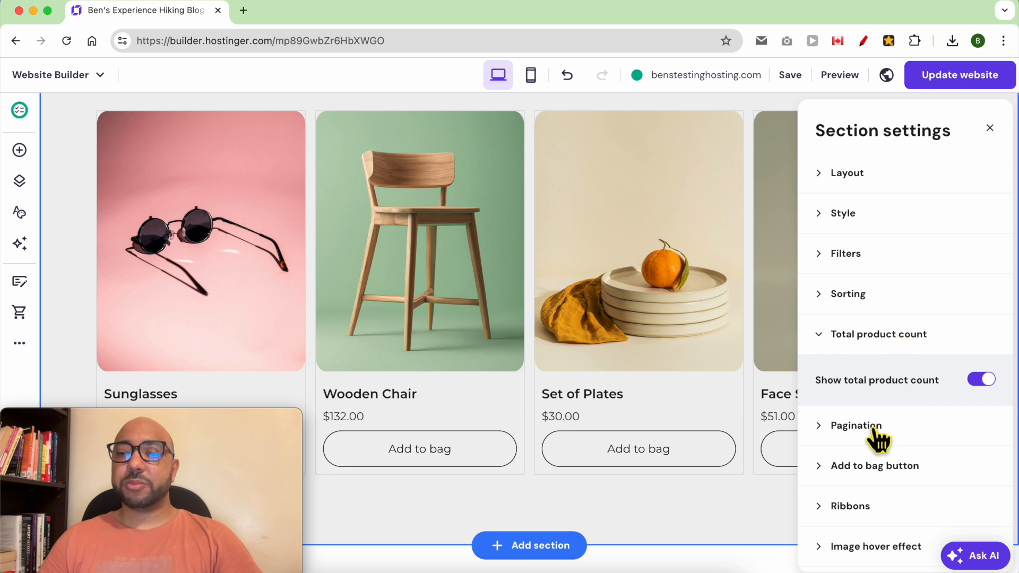
left_click(875, 464)
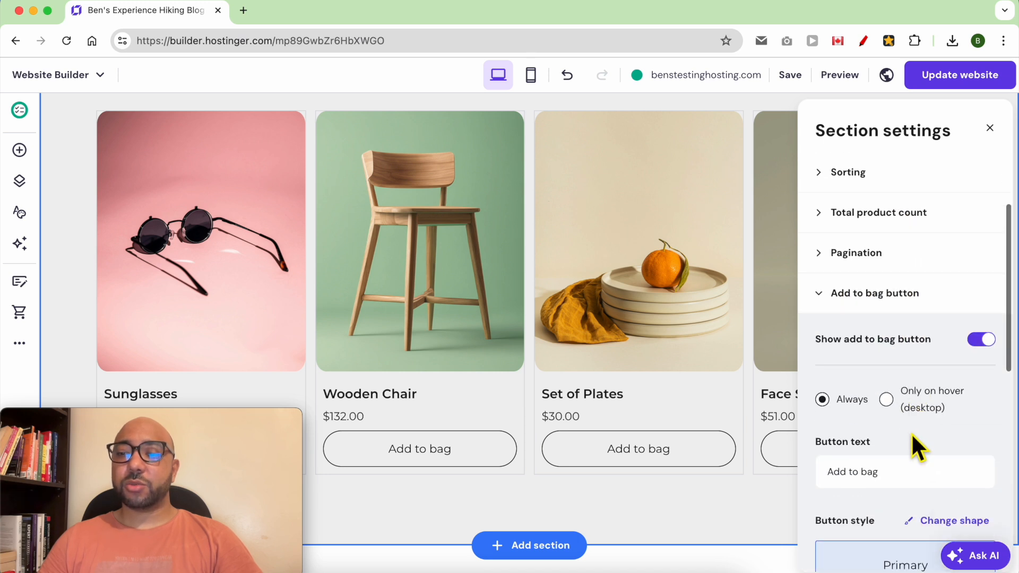
left_click(981, 338)
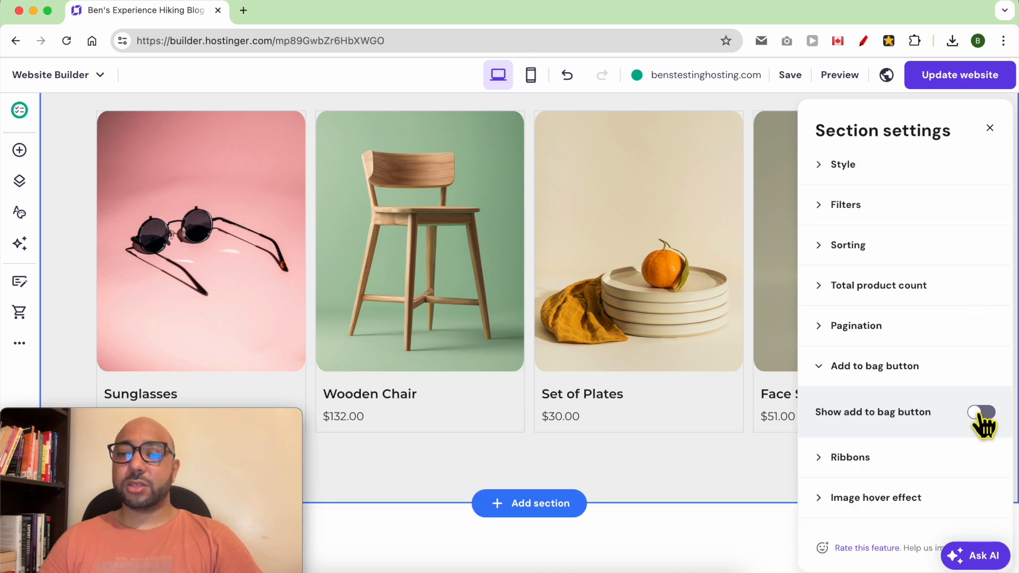
left_click(981, 411)
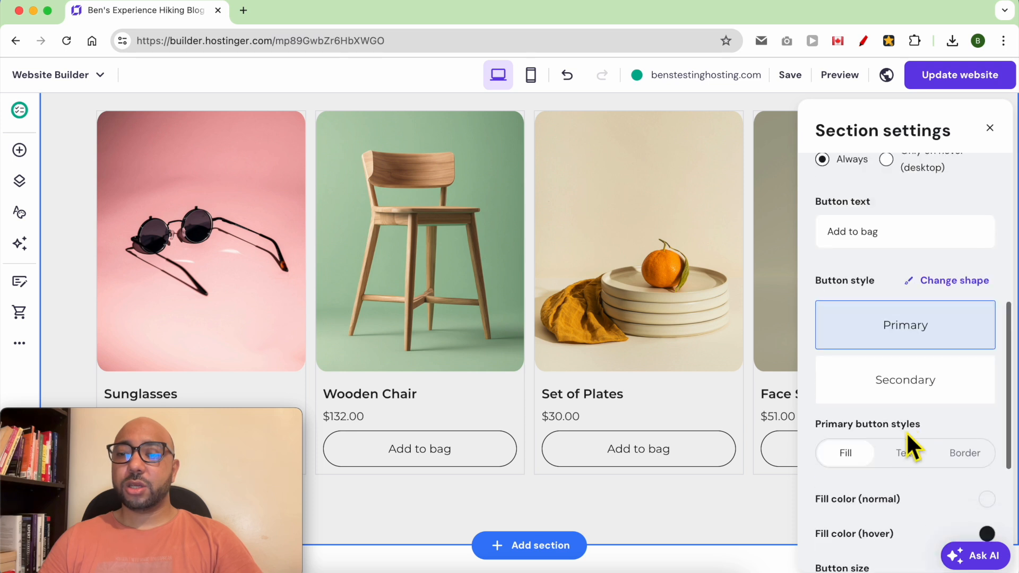
Step: Set the product image hover effect to Zoom and finish the section settings
scroll("down", 3)
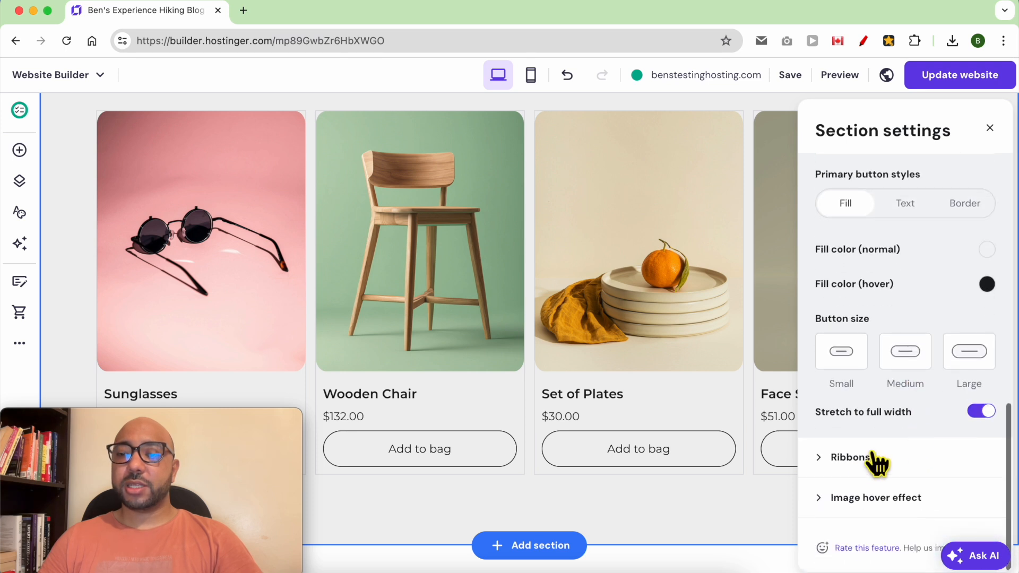
left_click(875, 497)
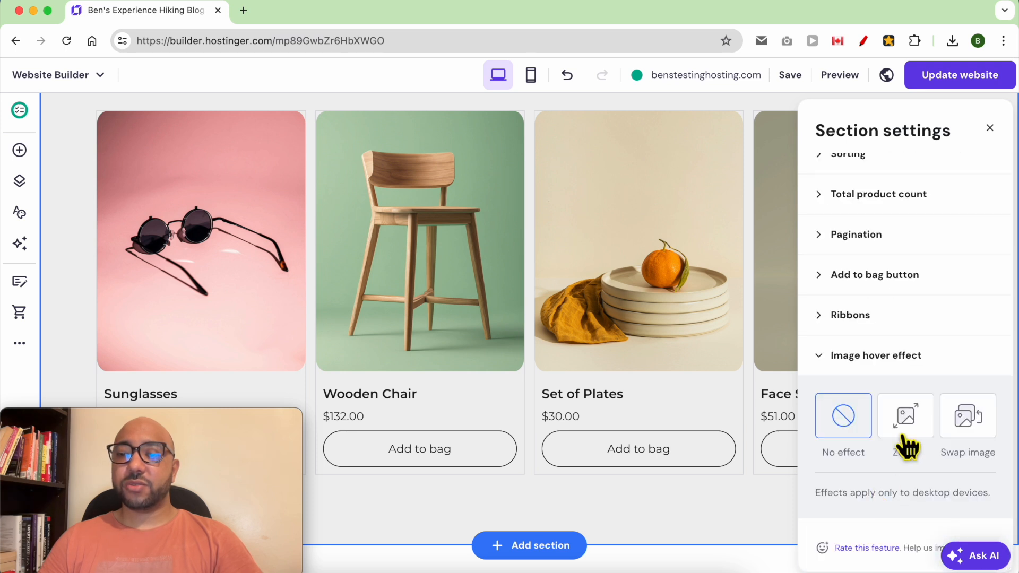
left_click(904, 416)
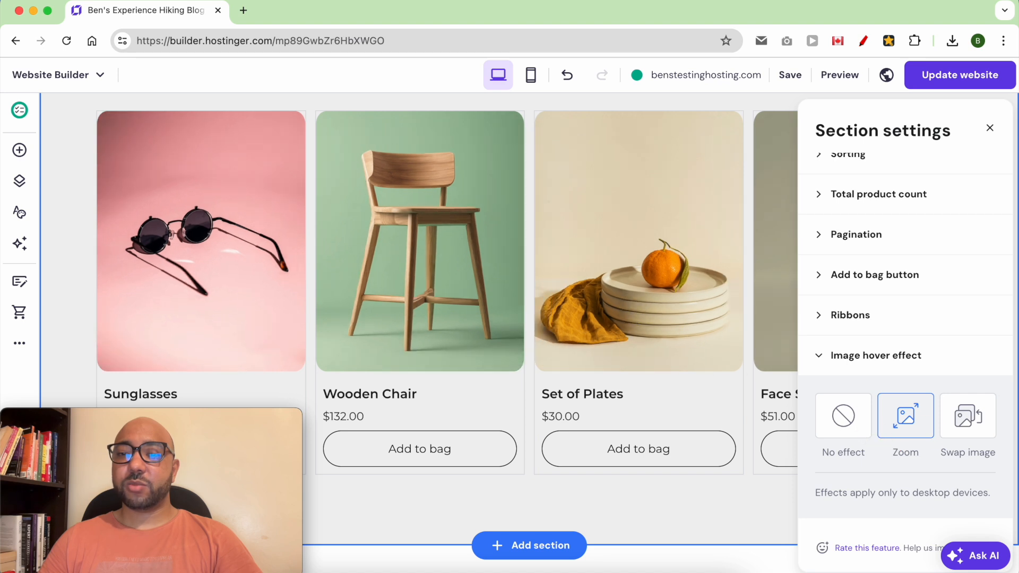
mouse_move(937, 361)
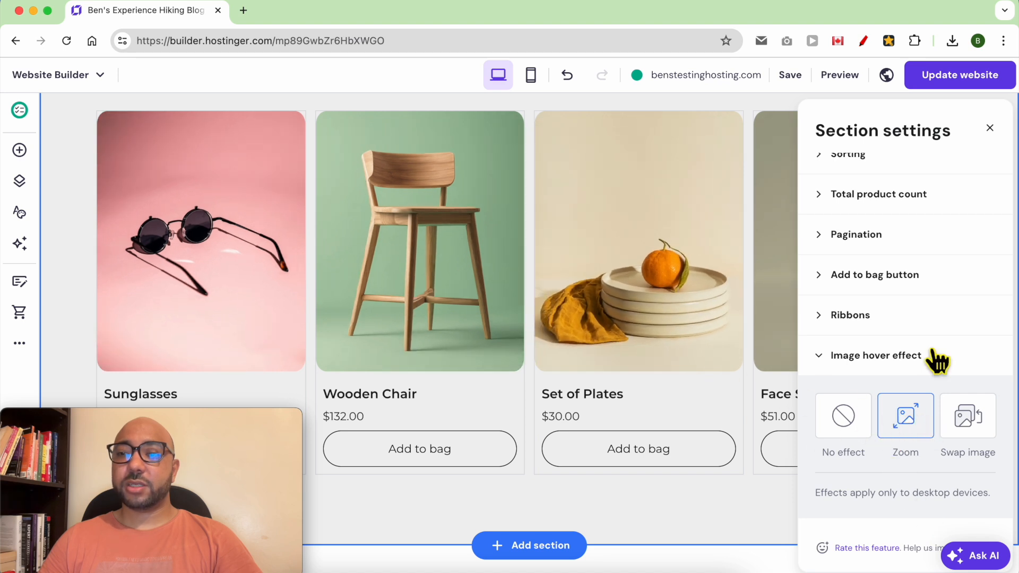
left_click(988, 128)
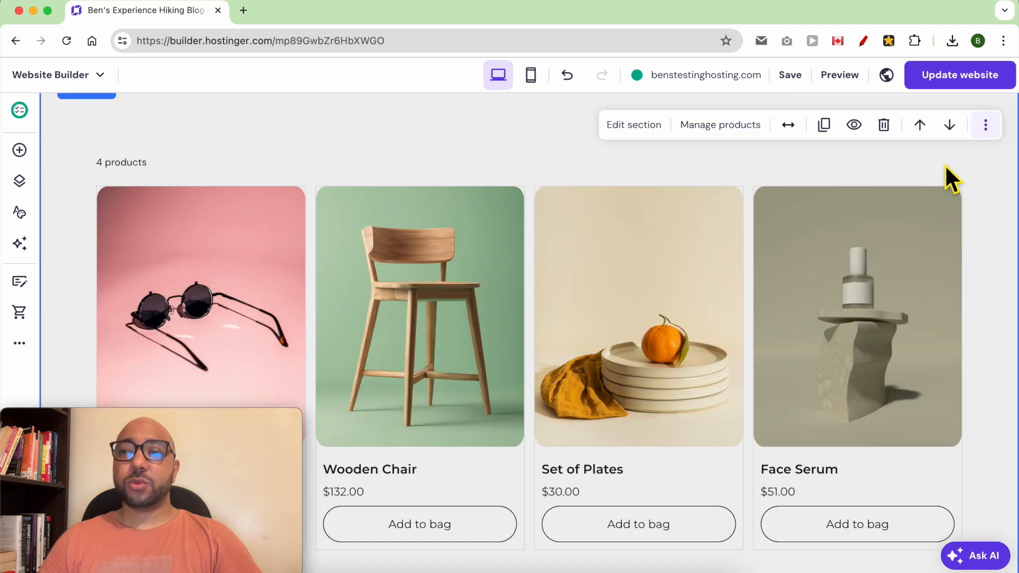
Step: Add a text heading 'Recommended products' in a new section above the product grid
scroll("up", 3)
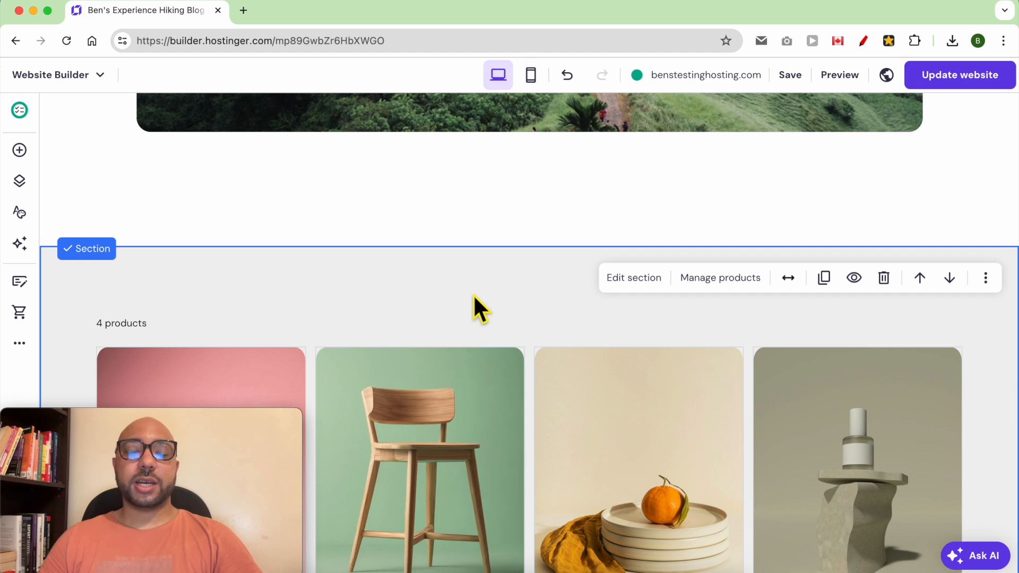
mouse_move(19, 150)
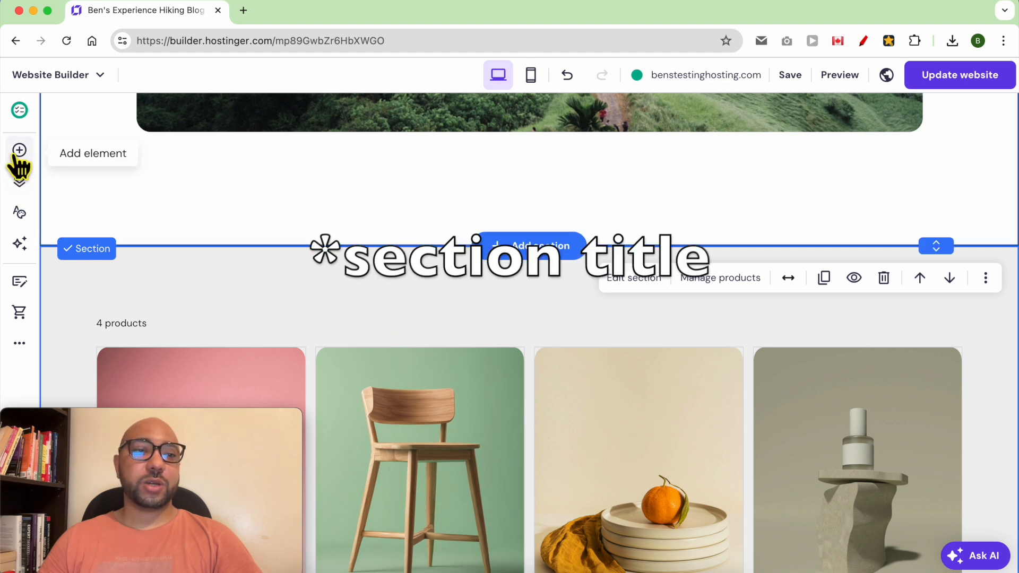
left_click(19, 150)
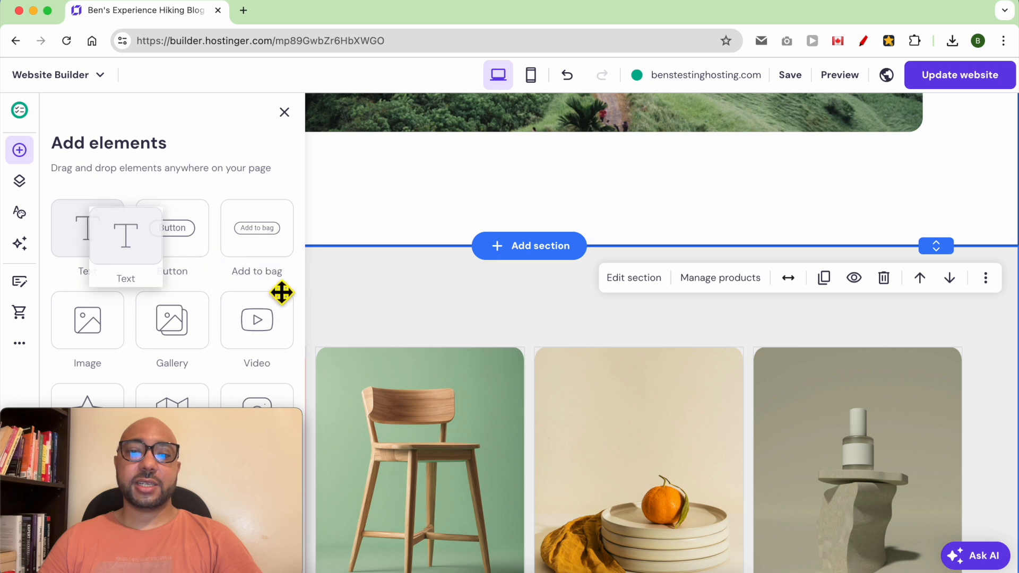
left_click(284, 112)
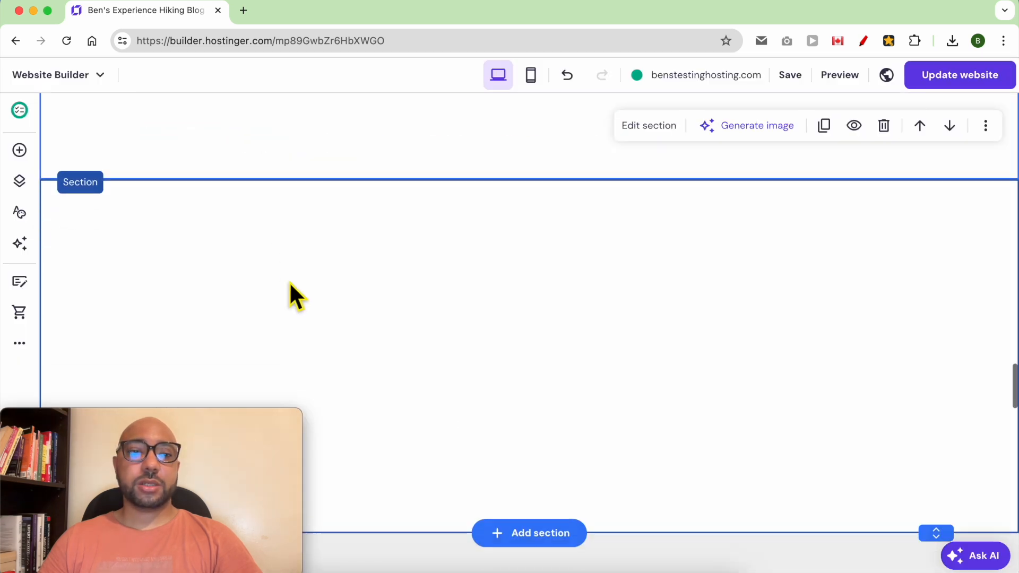
left_click(19, 150)
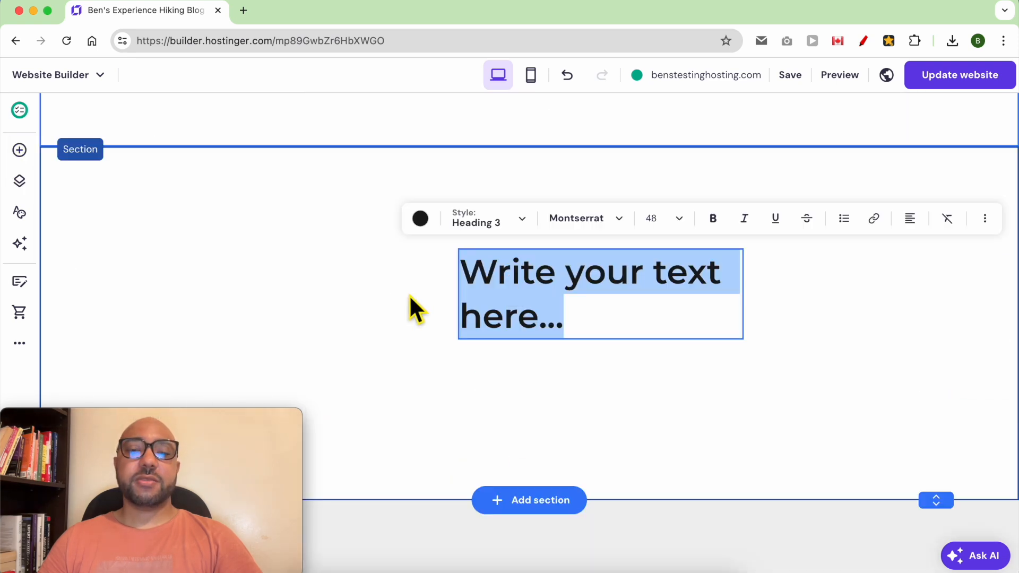
type("Recommended products")
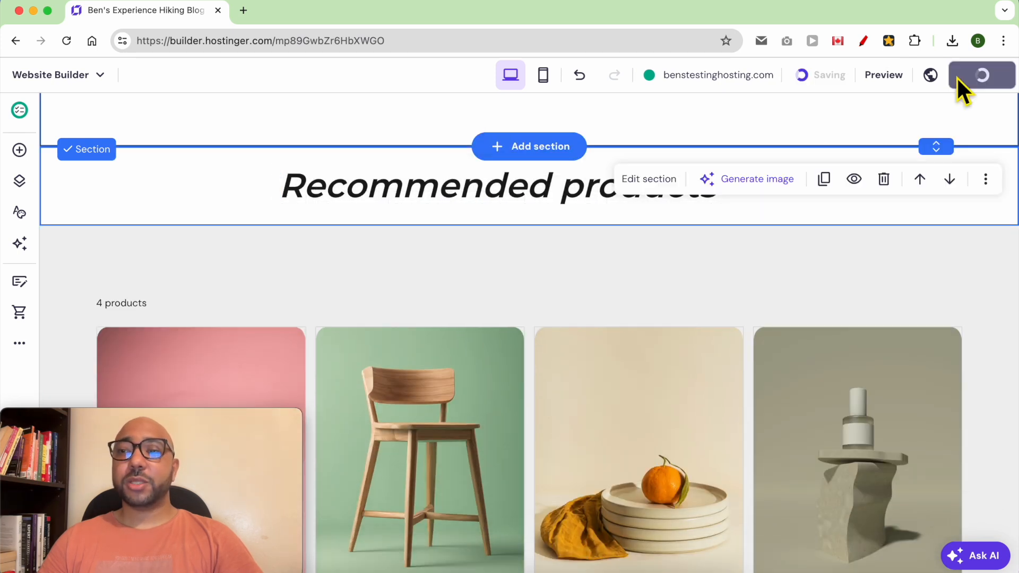
mouse_move(569, 331)
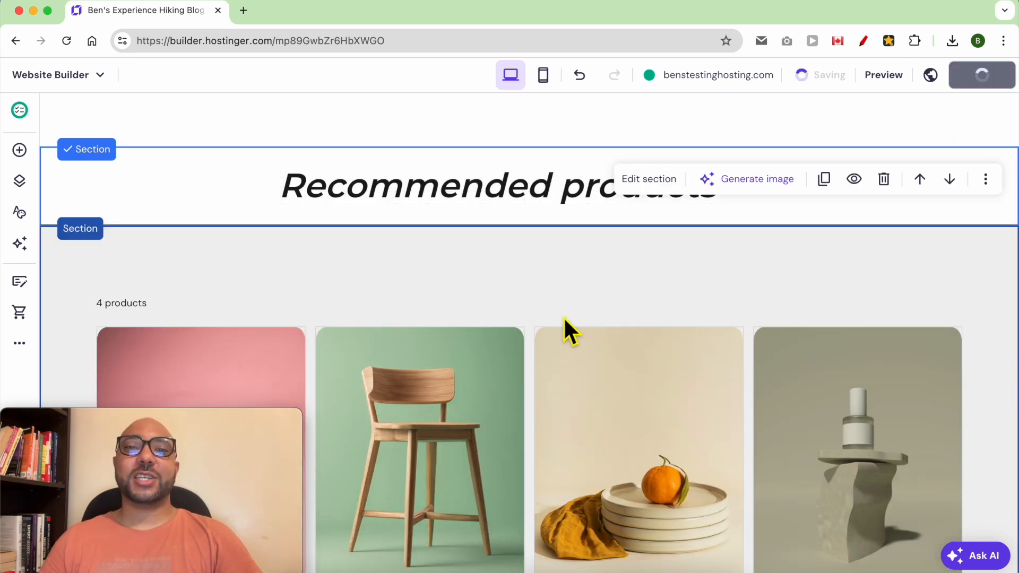
Step: Update the website and view the live homepage in a new tab
left_click(974, 74)
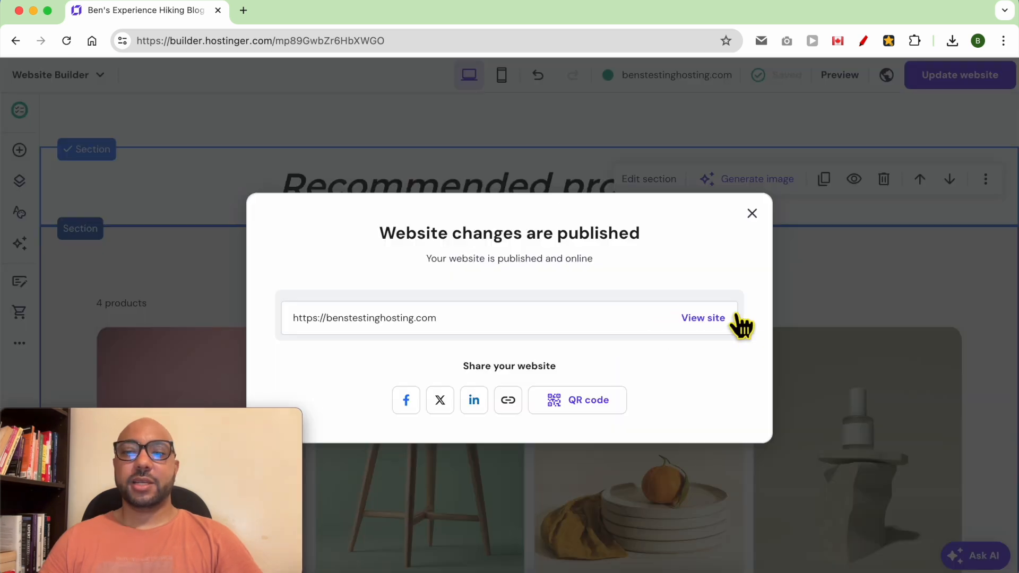
left_click(703, 317)
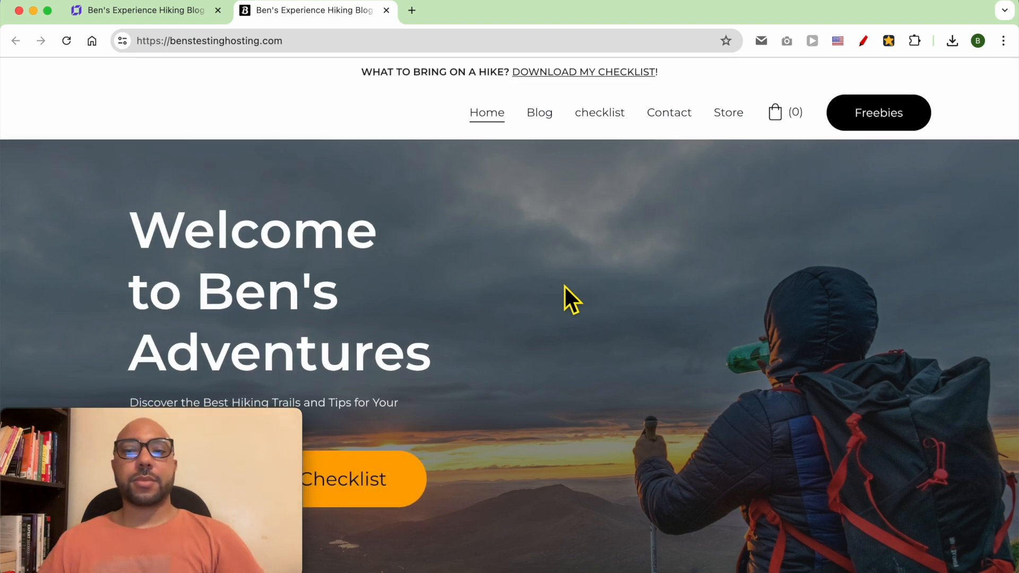
scroll("down", 3)
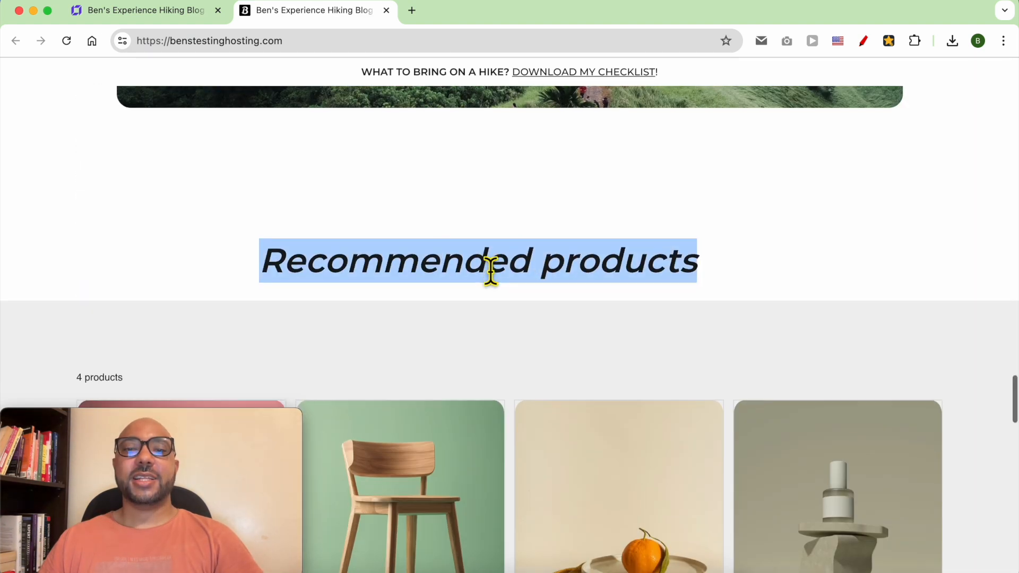
scroll("down", 3)
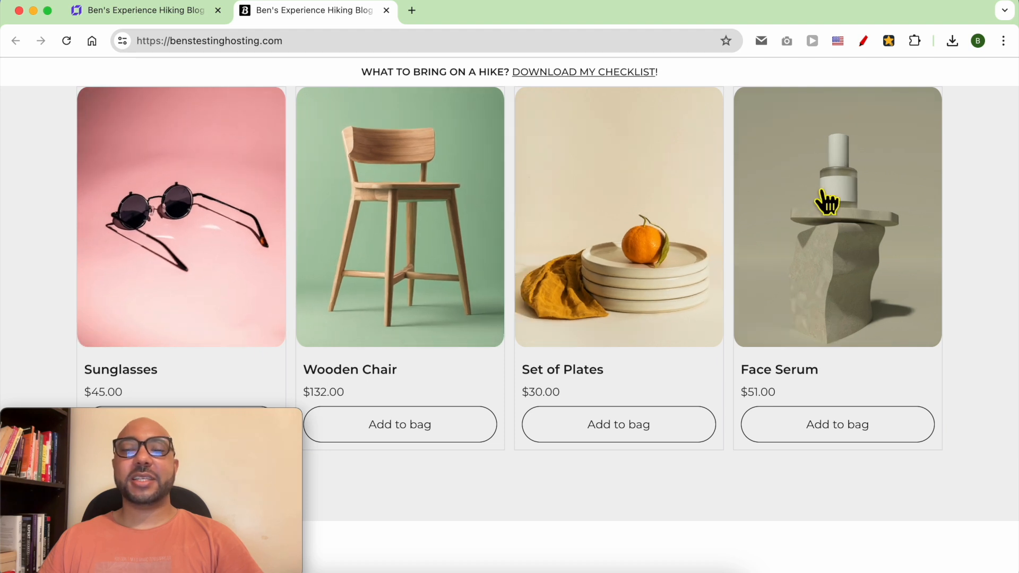